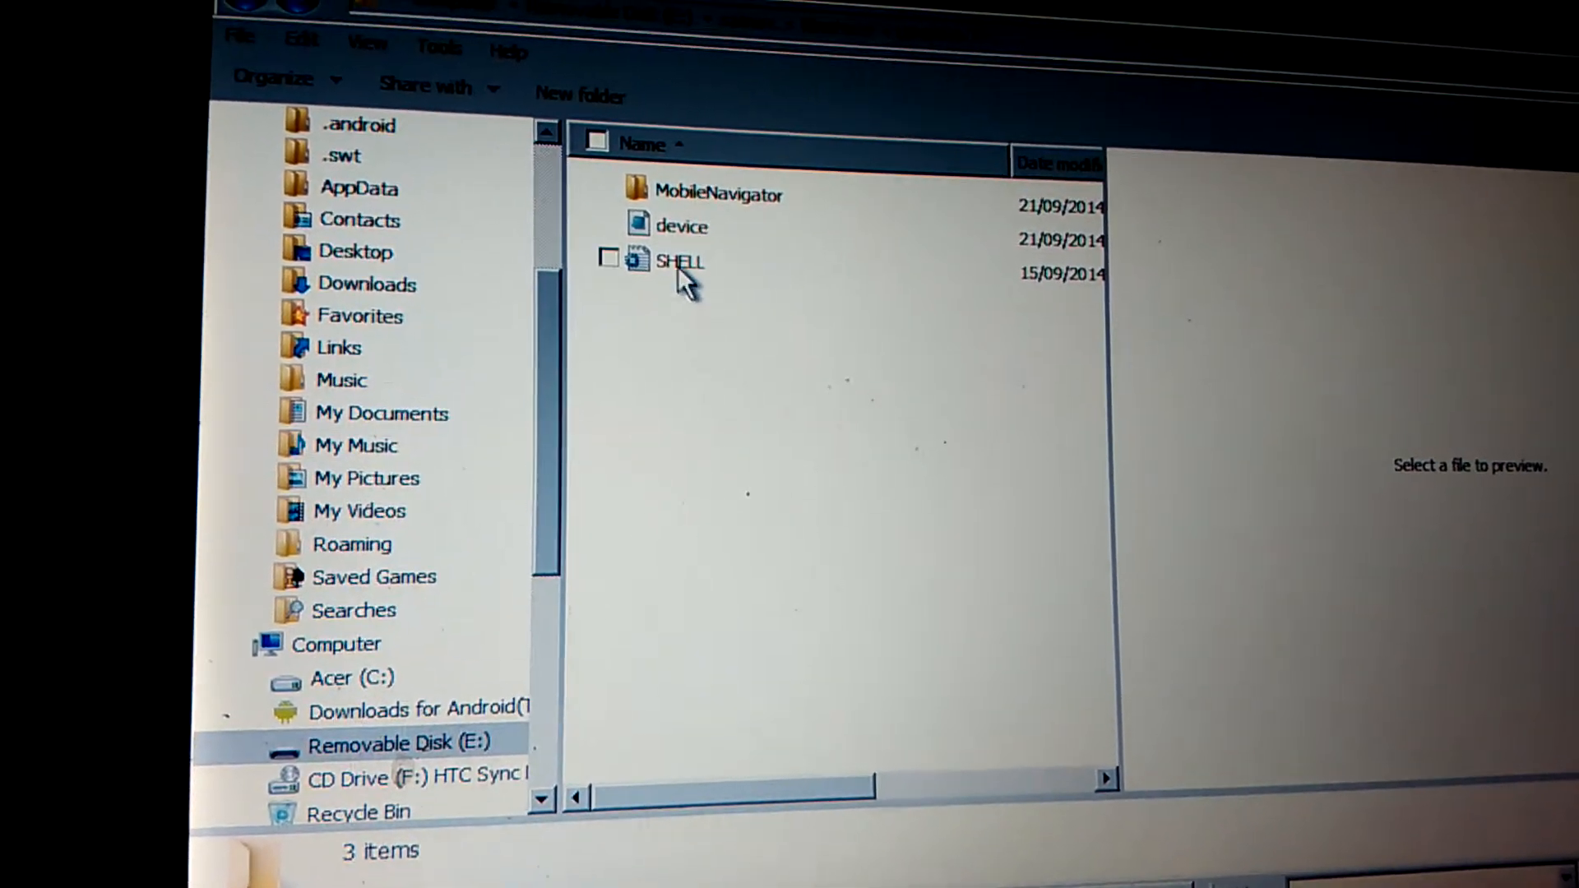
- Select the SHELL settings file on Removable Disk (E:) and bring up its context menu
left_click(680, 261)
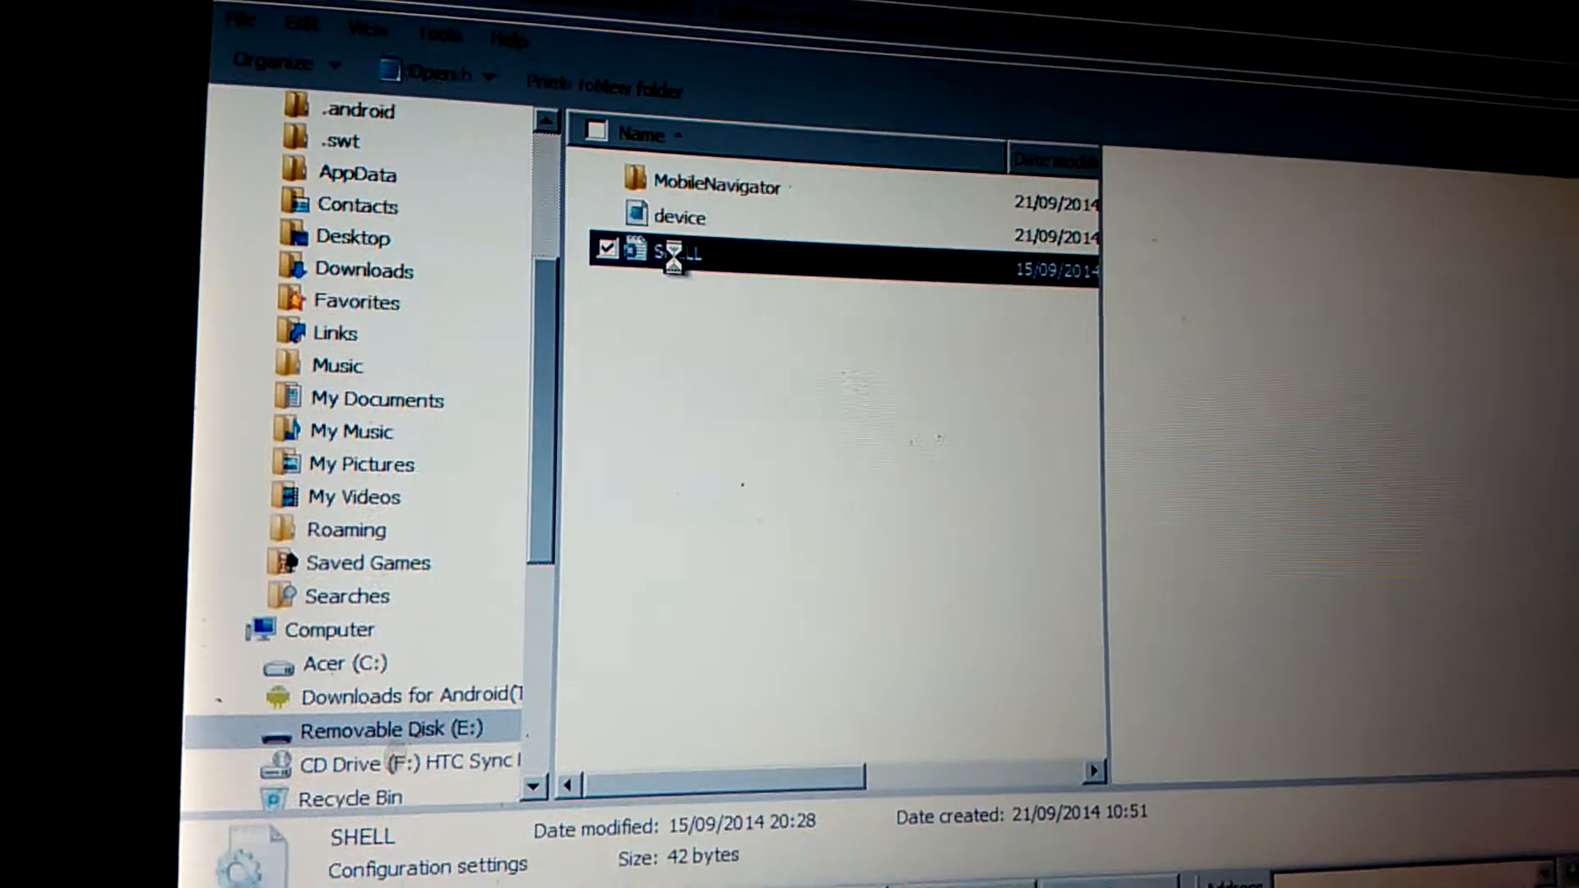
right_click(670, 251)
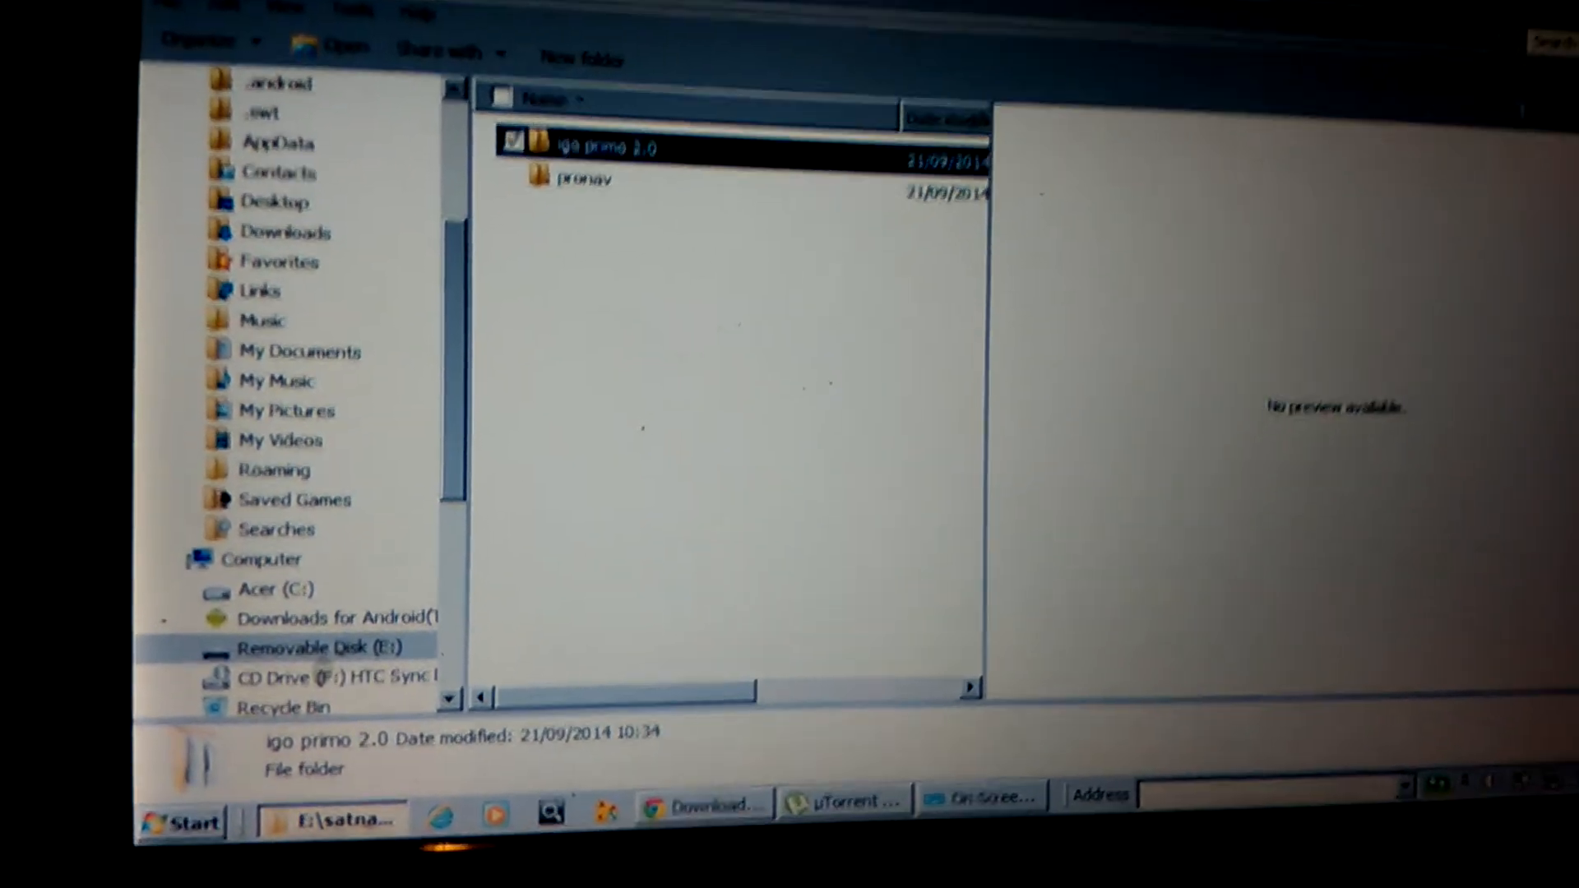
- Enter the igo primo 2.0 folder and scroll down through its file list
double_click(596, 148)
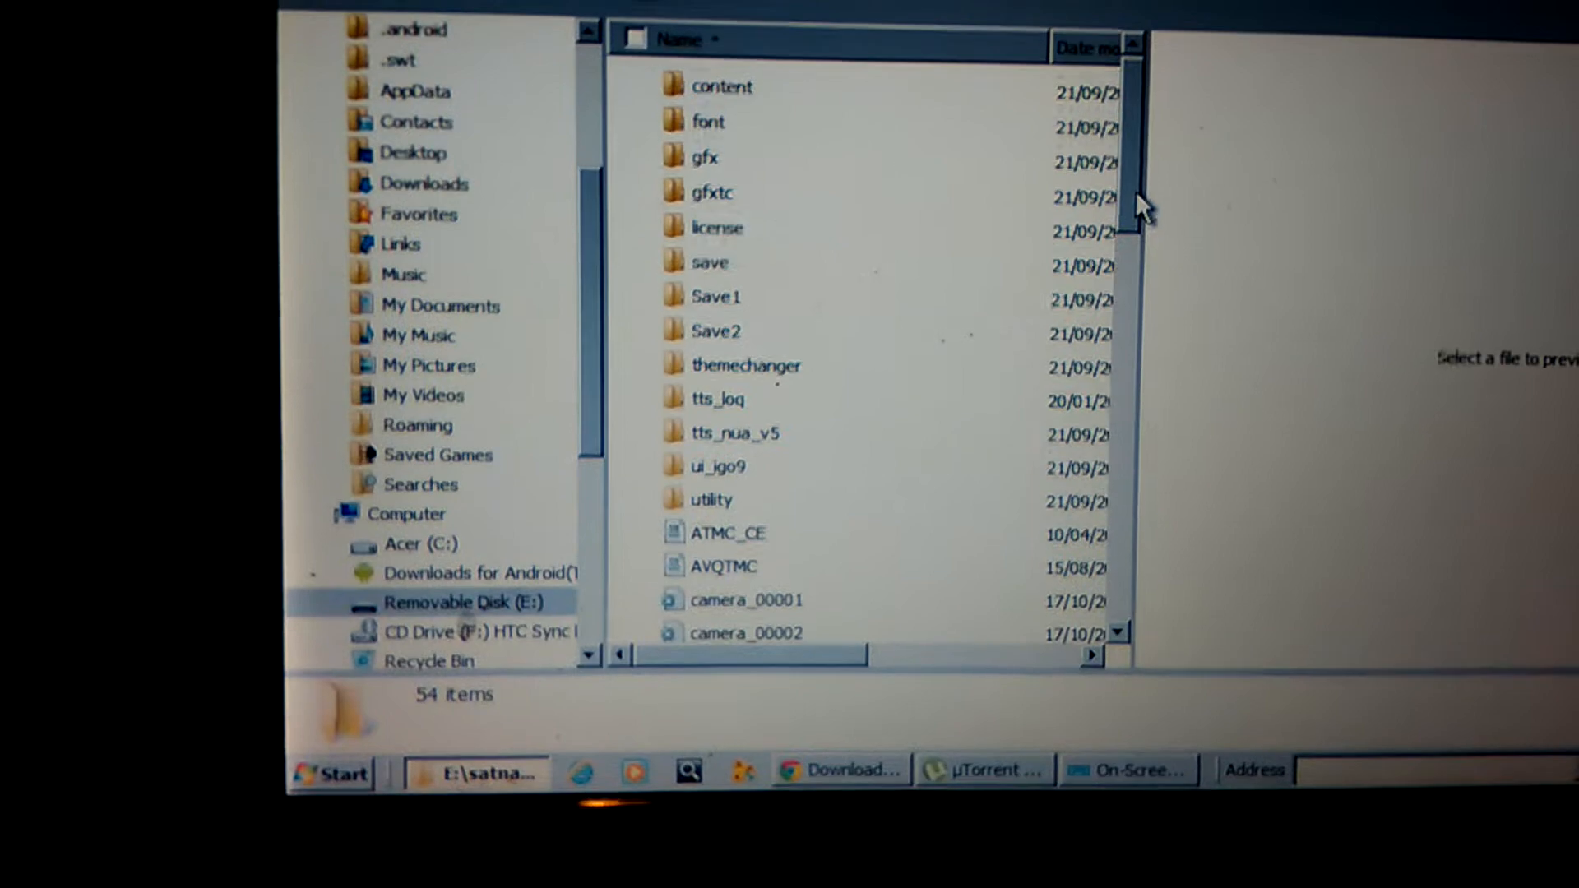
scroll("down", 3)
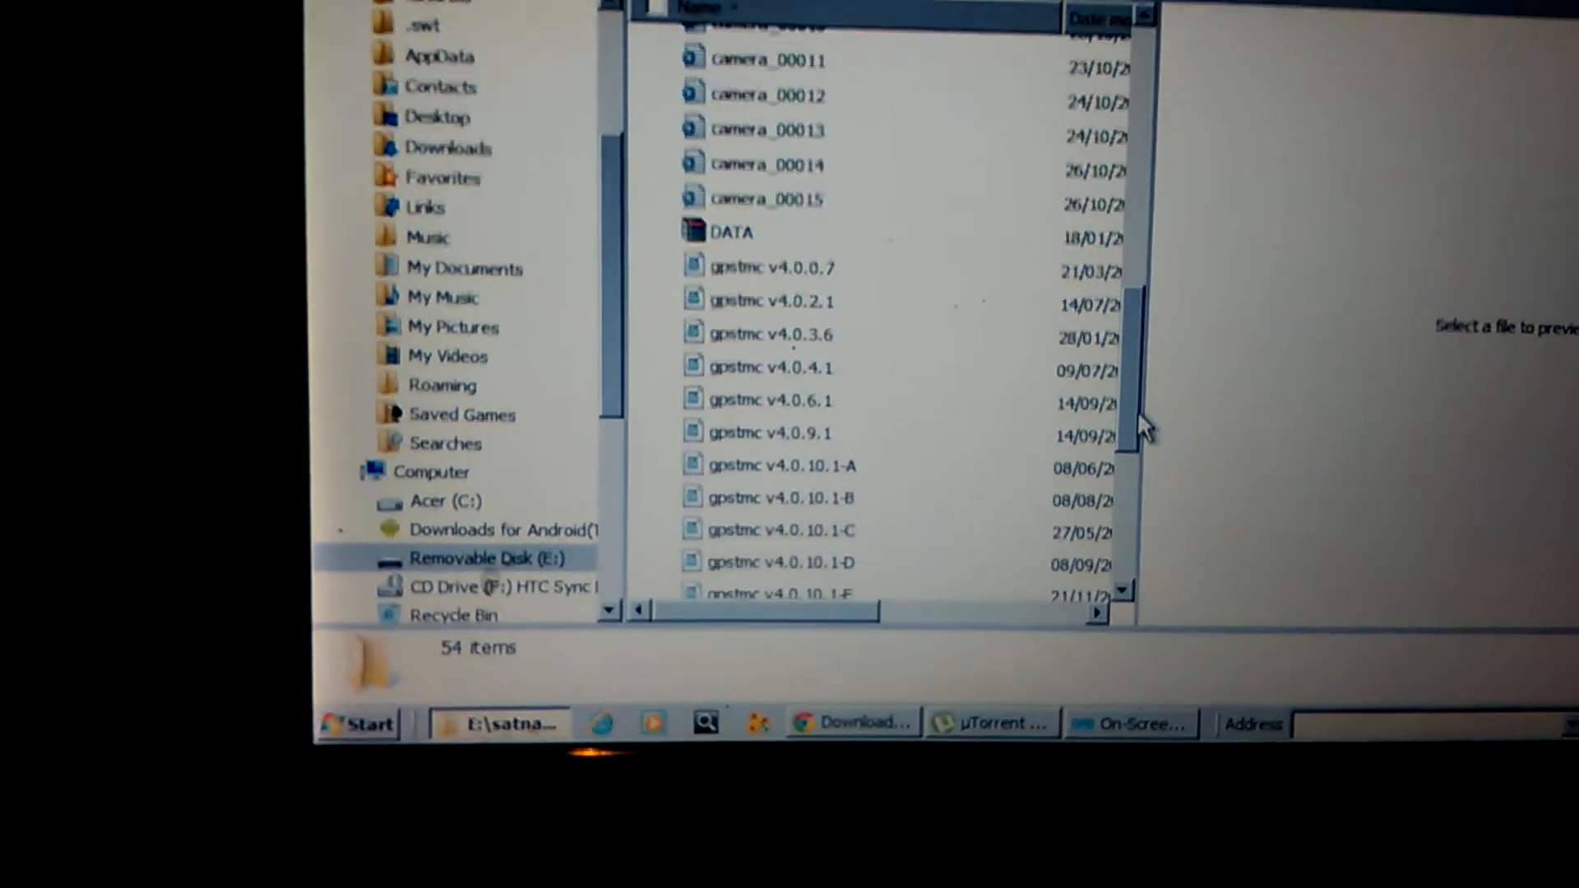
scroll("down", 3)
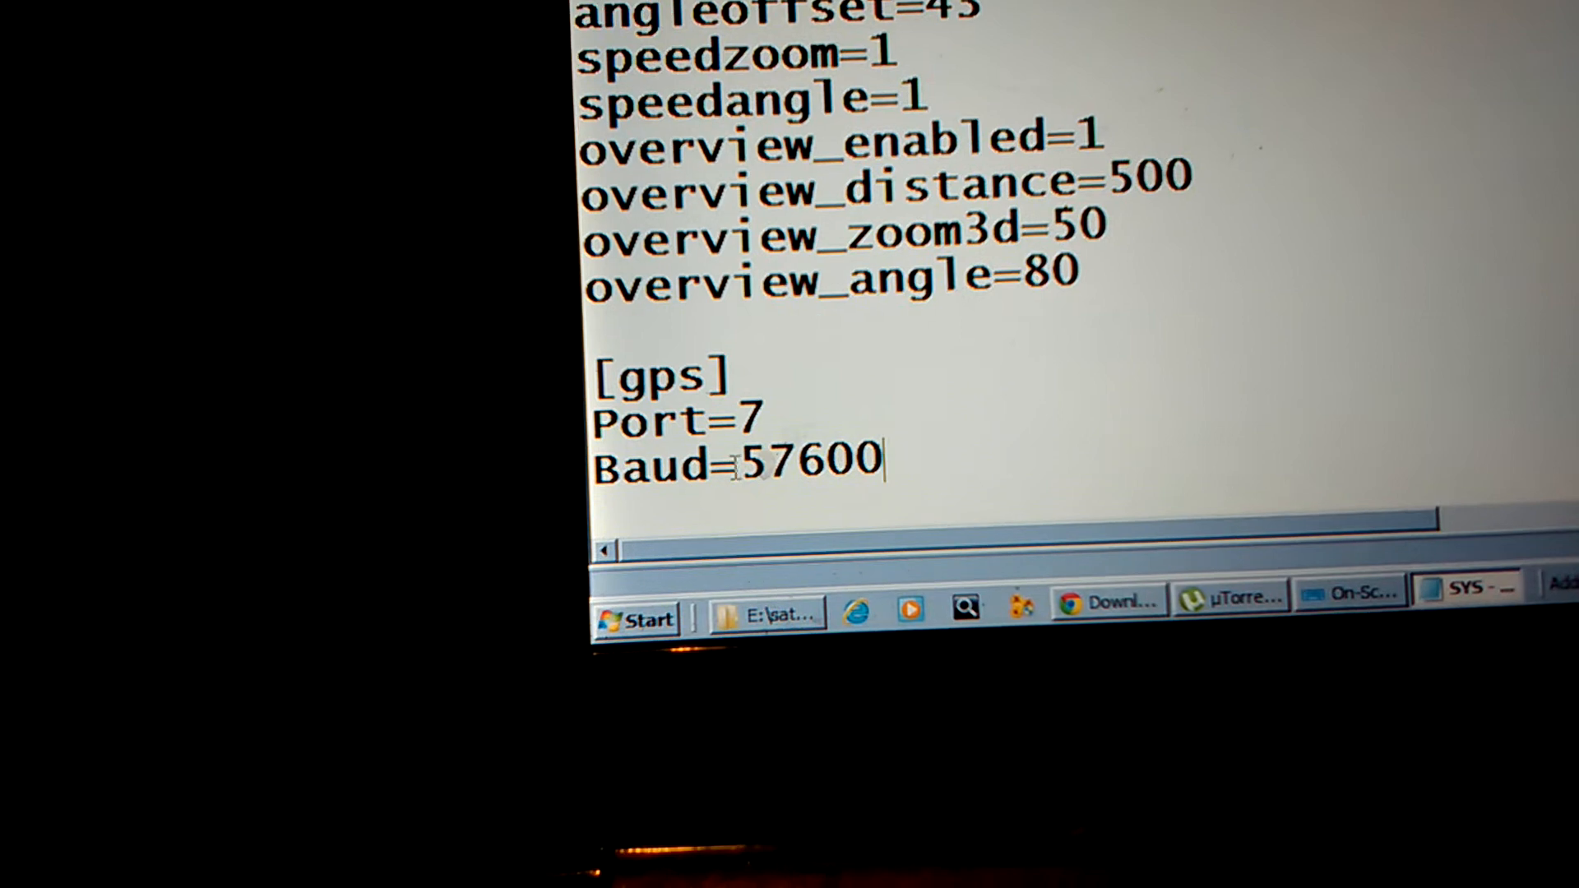
- Select the baud rate value in the [gps] section to set Baud=57600
double_click(816, 461)
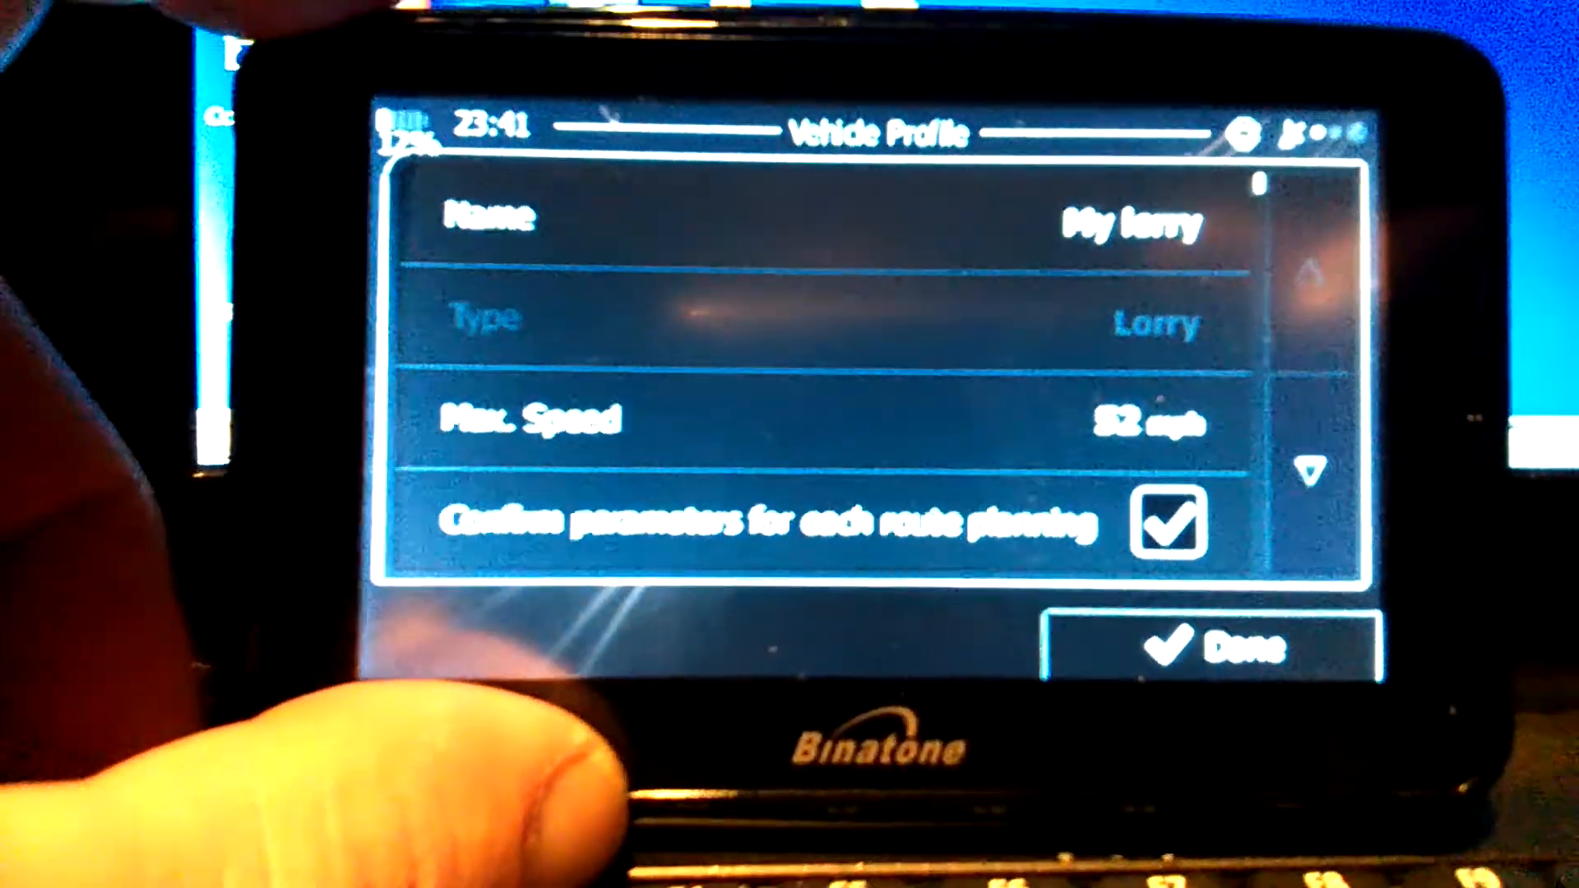
- Confirm the My lorry profile: type Lorry, 52 mph maximum speed
left_click(1203, 647)
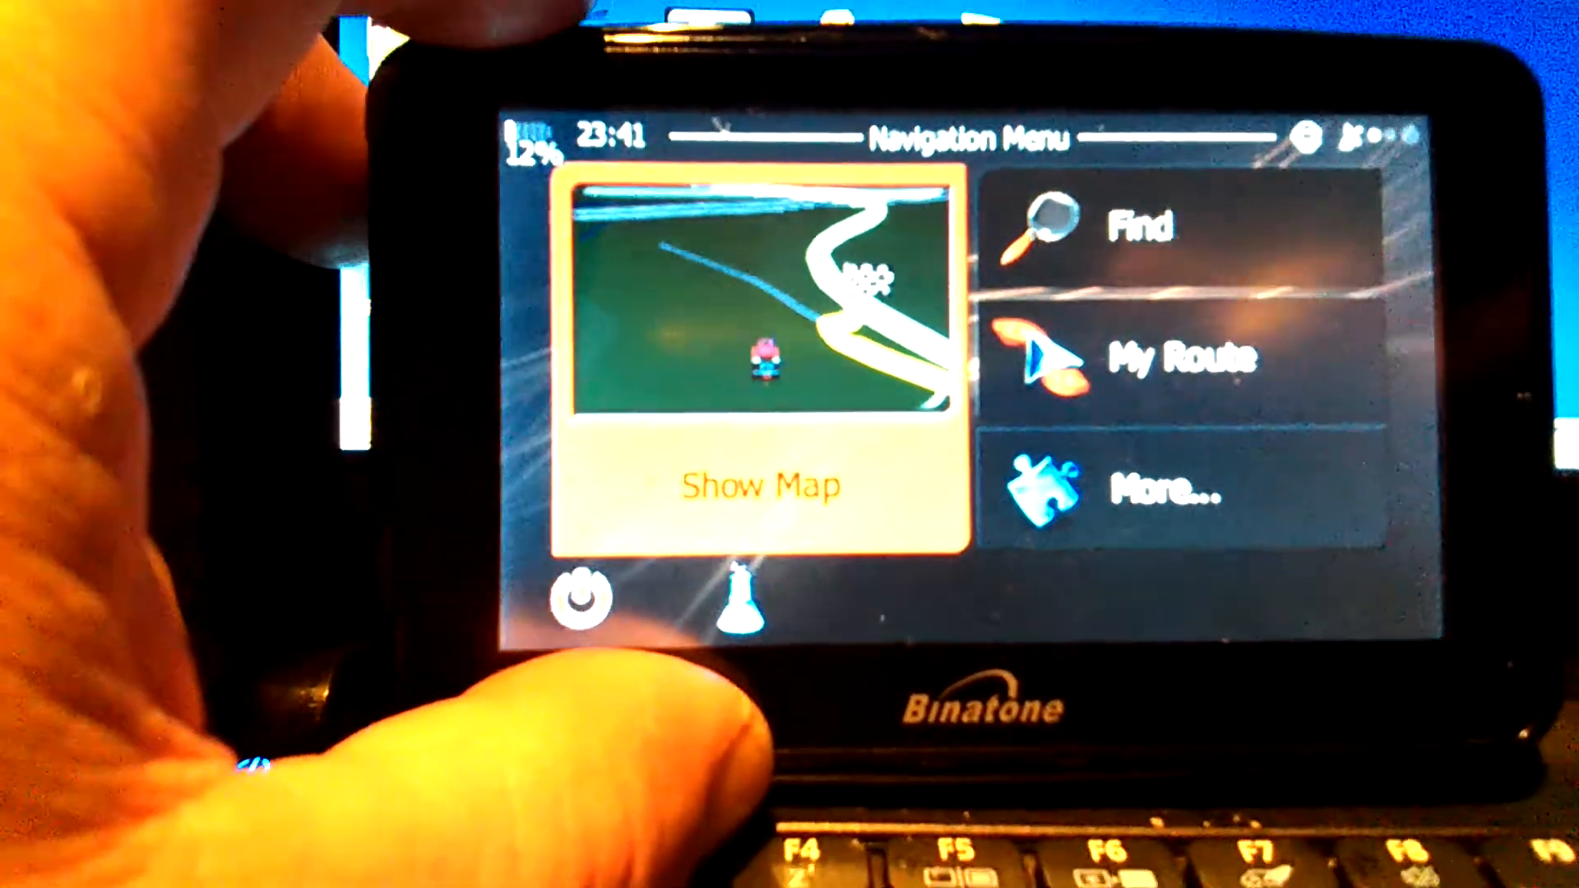
- Show the GPS satellite status from the Navigation Menu's status indicator
left_click(760, 484)
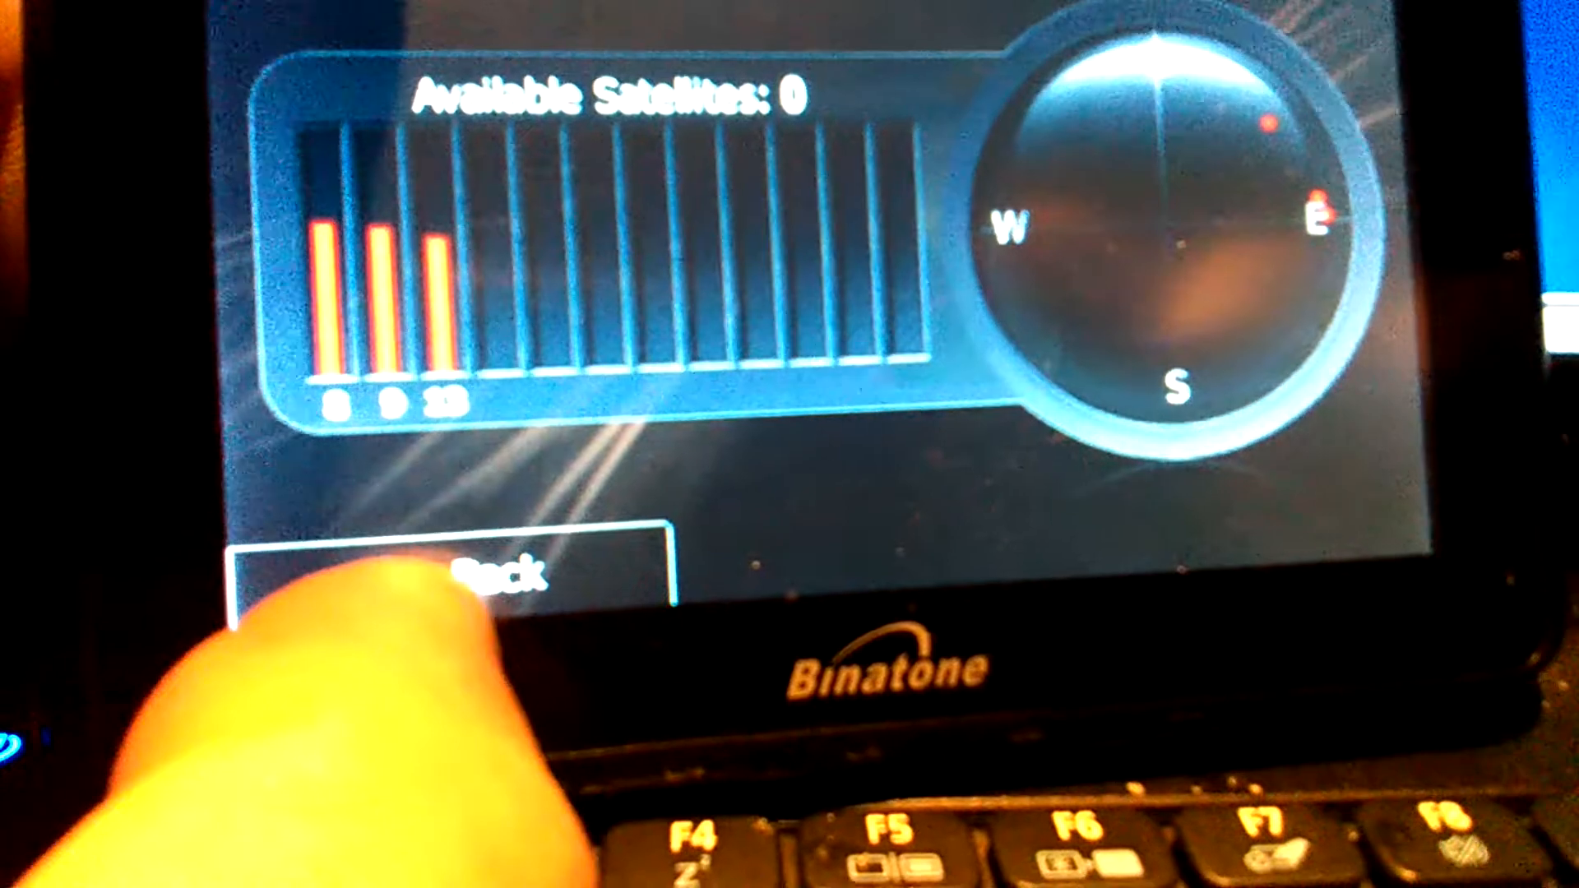
- Leave the satellite status screen after reviewing the signal bars
left_click(463, 574)
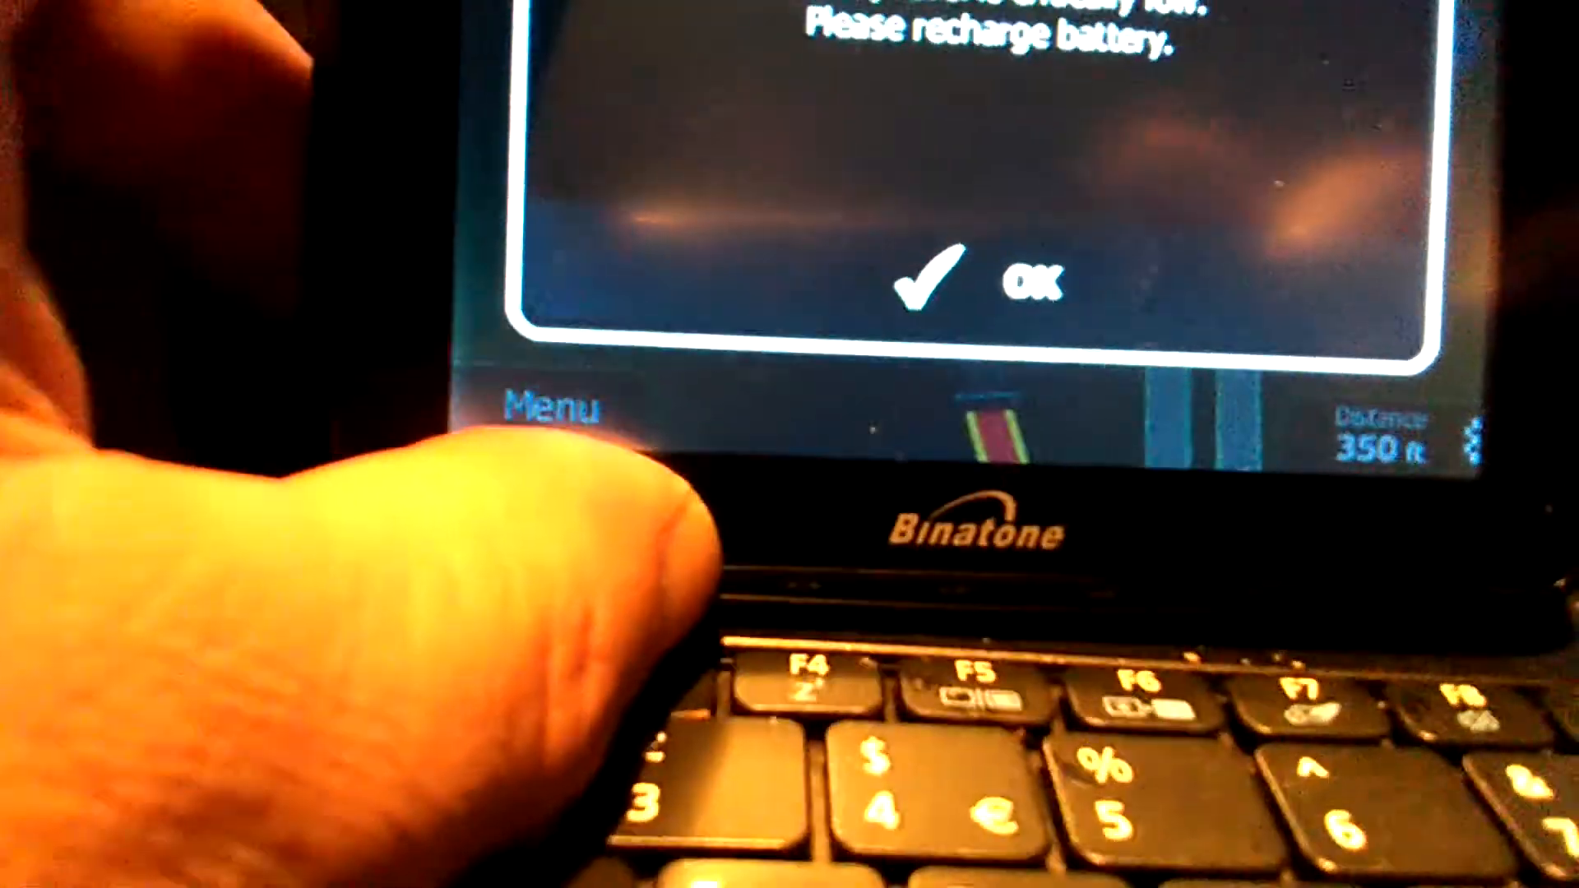
- Dismiss the 'Please recharge battery' warning to reveal the lorry on Marsh Lane
left_click(1019, 282)
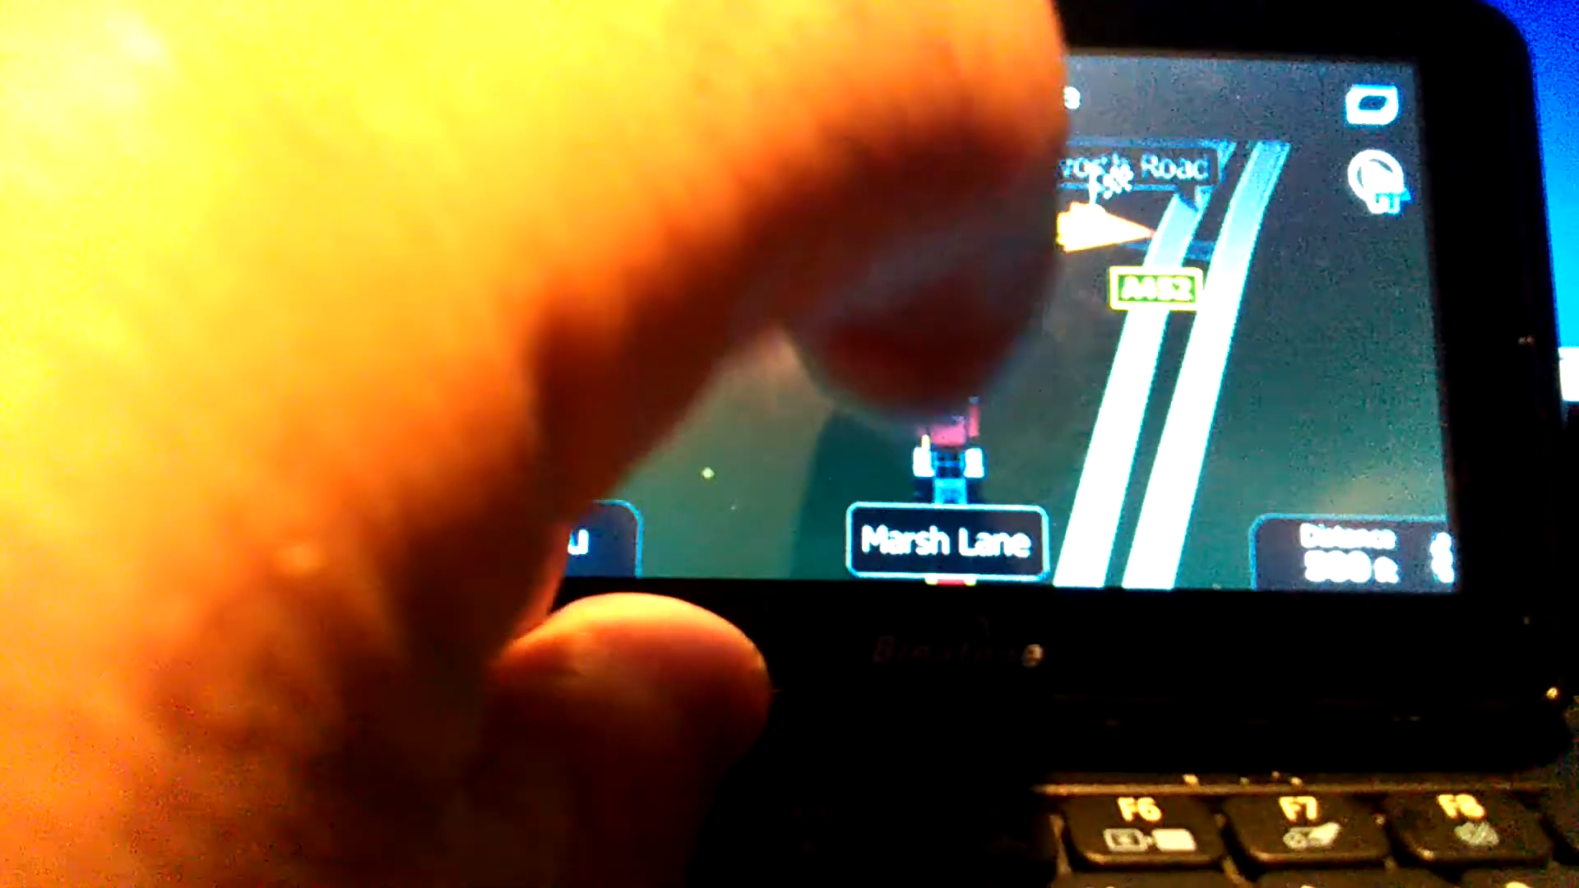